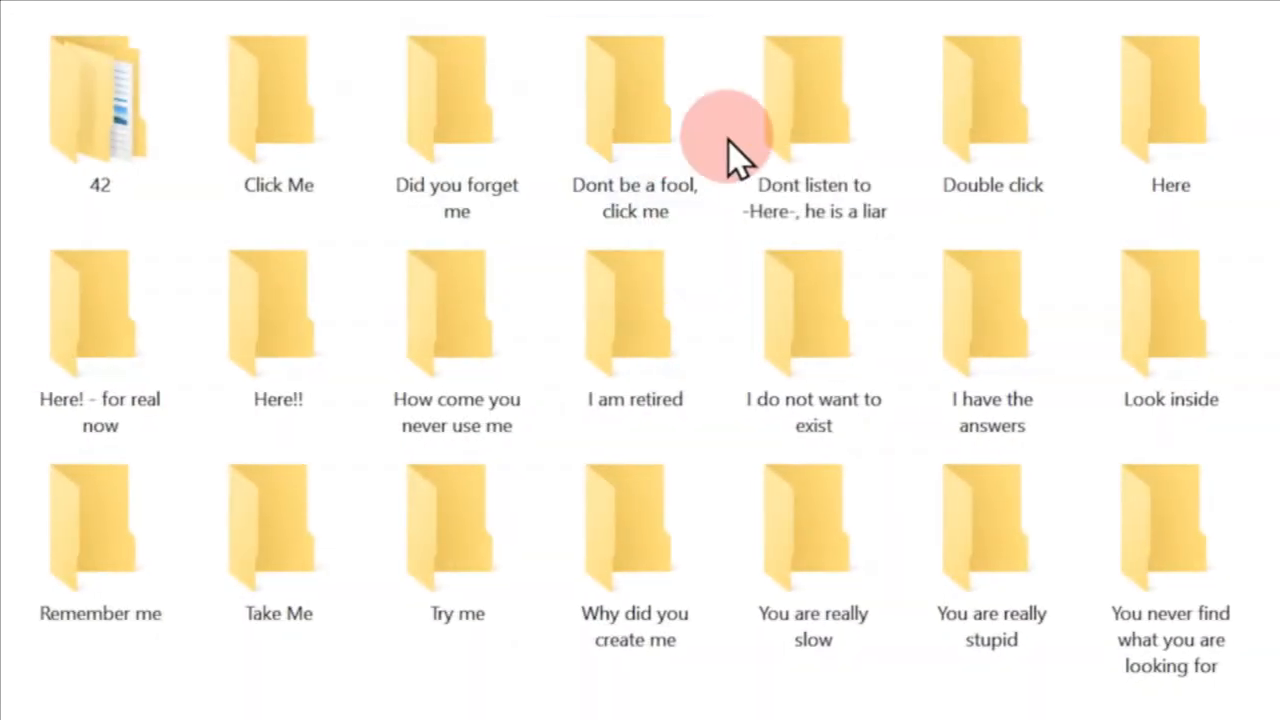
Descend through the I have the answers and GO BACK TO THE BEGINNING folders
{"action": "left_click", "coordinate": [992, 330]}
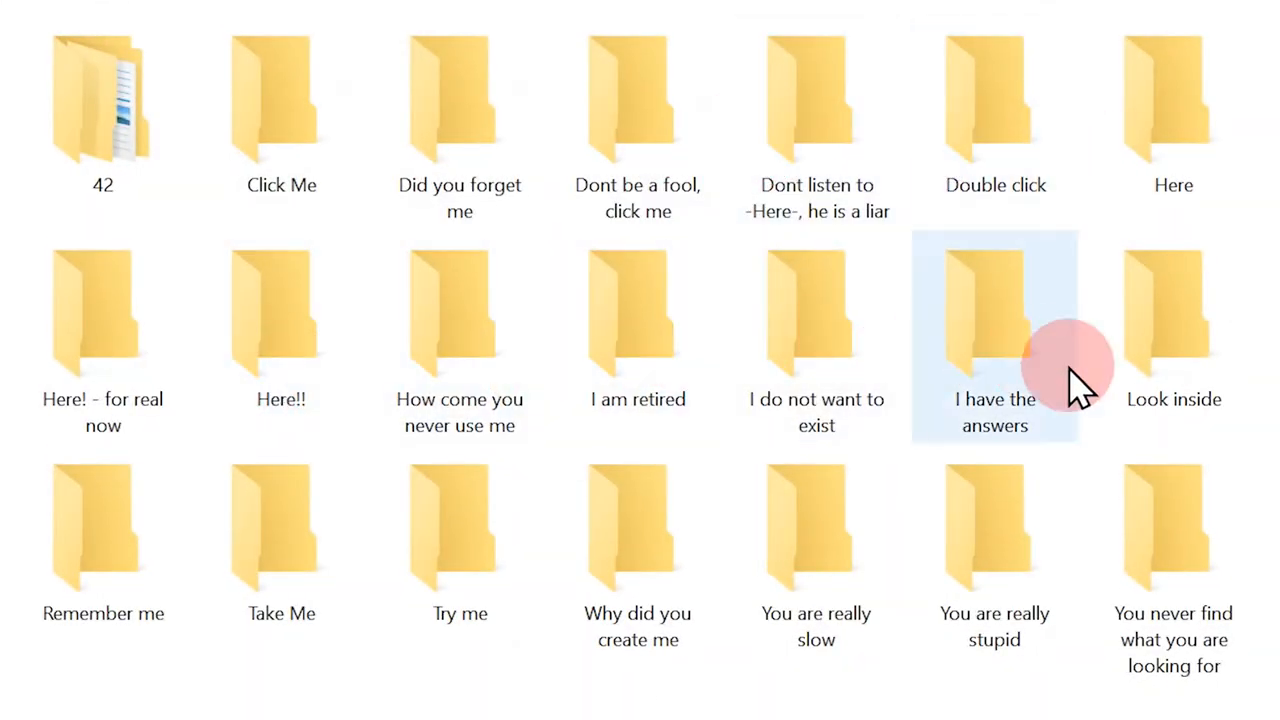
{"action": "left_click", "coordinate": [100, 90]}
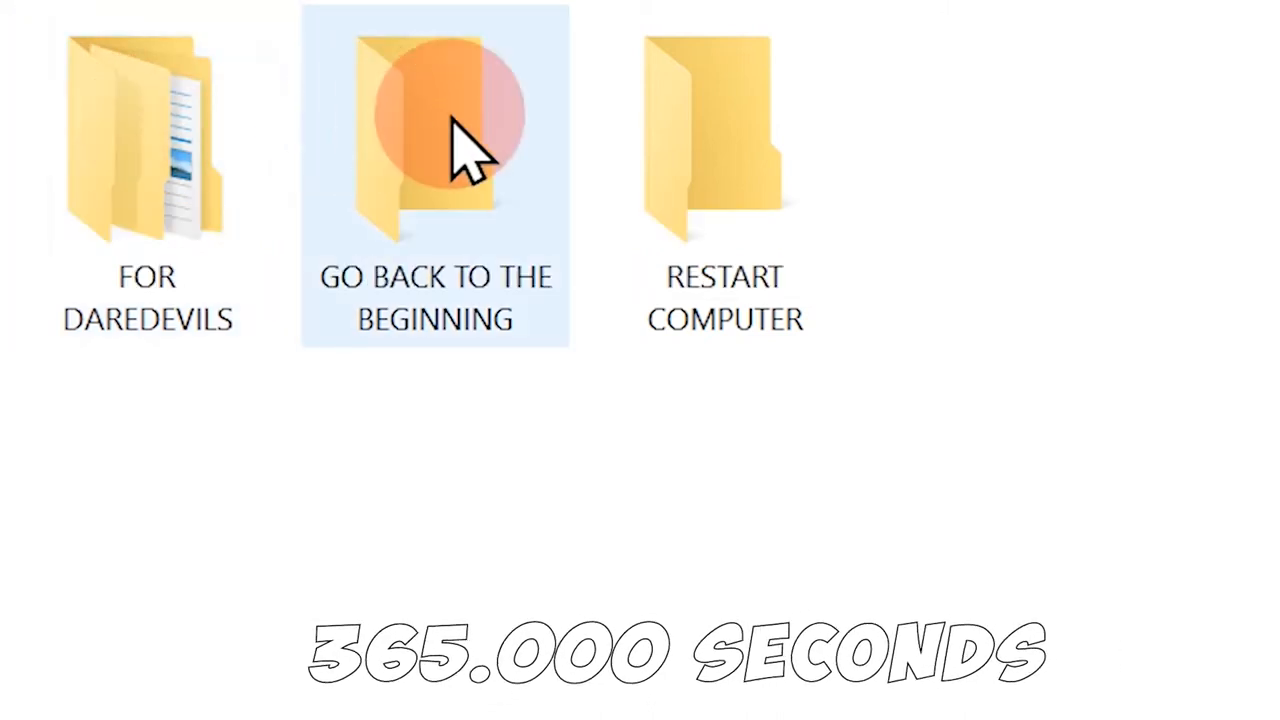
{"action": "left_click", "coordinate": [135, 115]}
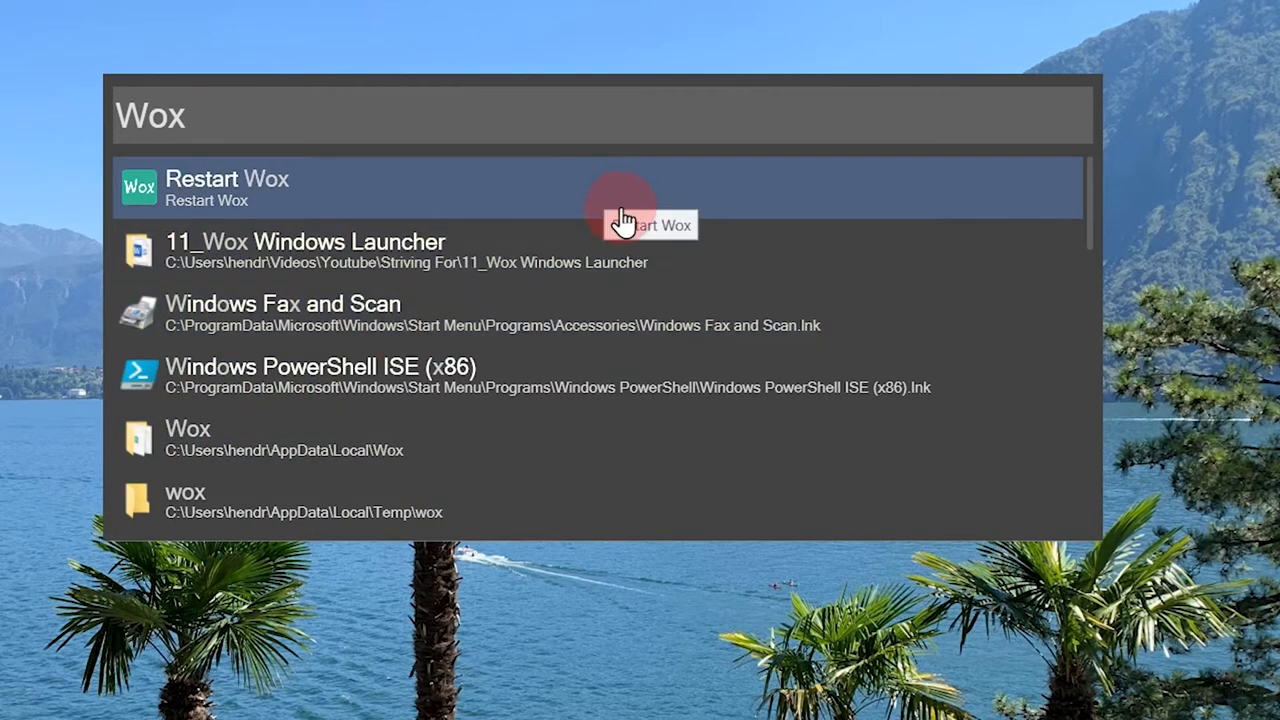
{"action": "mouse_move", "coordinate": [502, 240]}
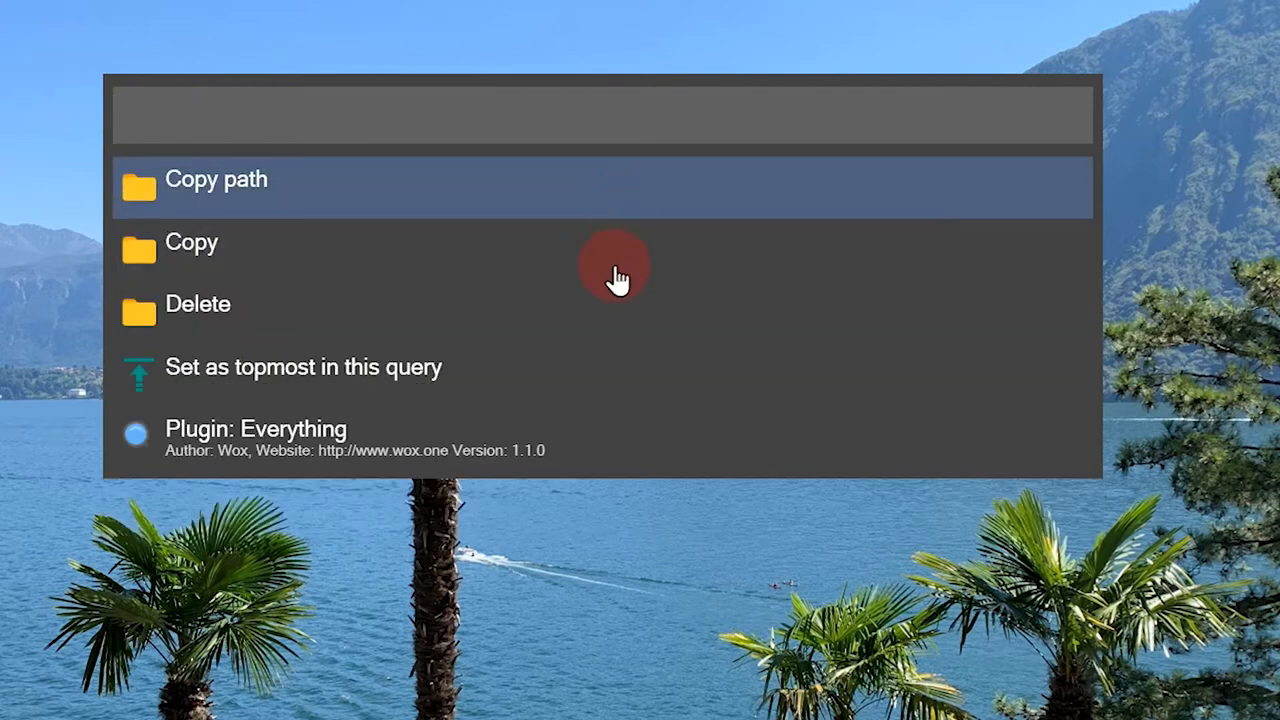
{"action": "mouse_move", "coordinate": [492, 379]}
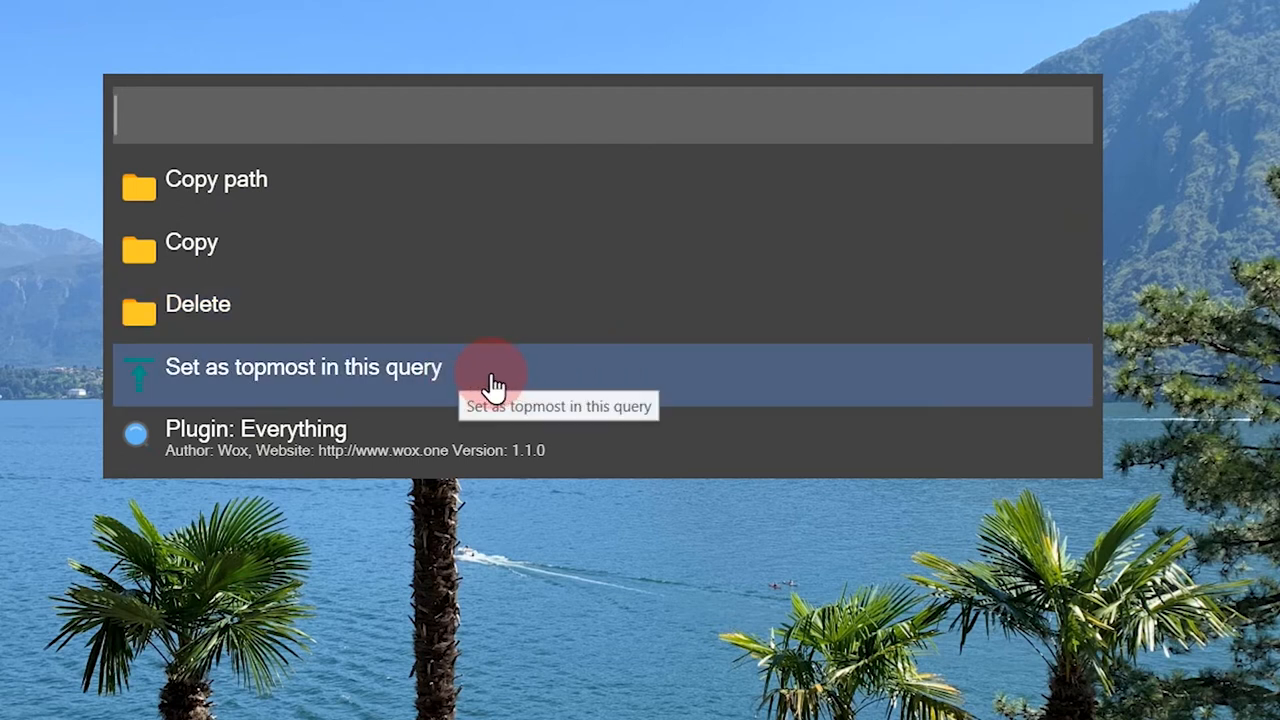
{"action": "mouse_move", "coordinate": [415, 252]}
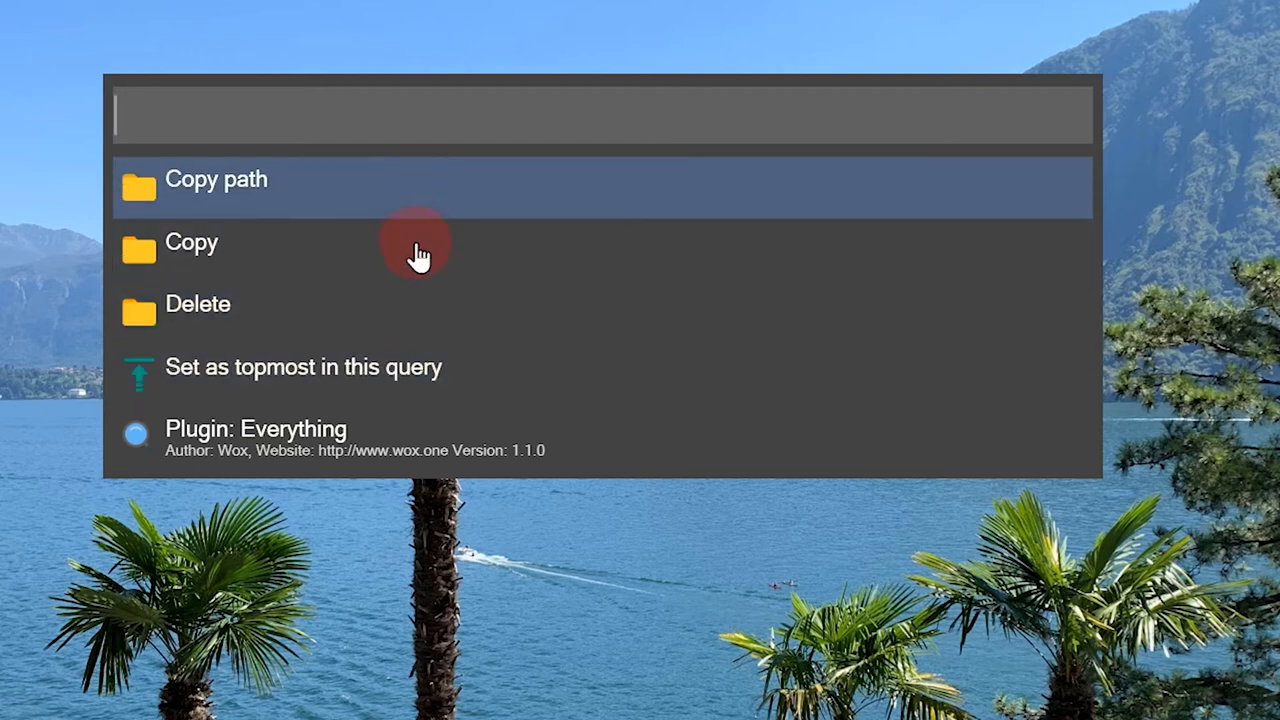
{"action": "mouse_move", "coordinate": [580, 385]}
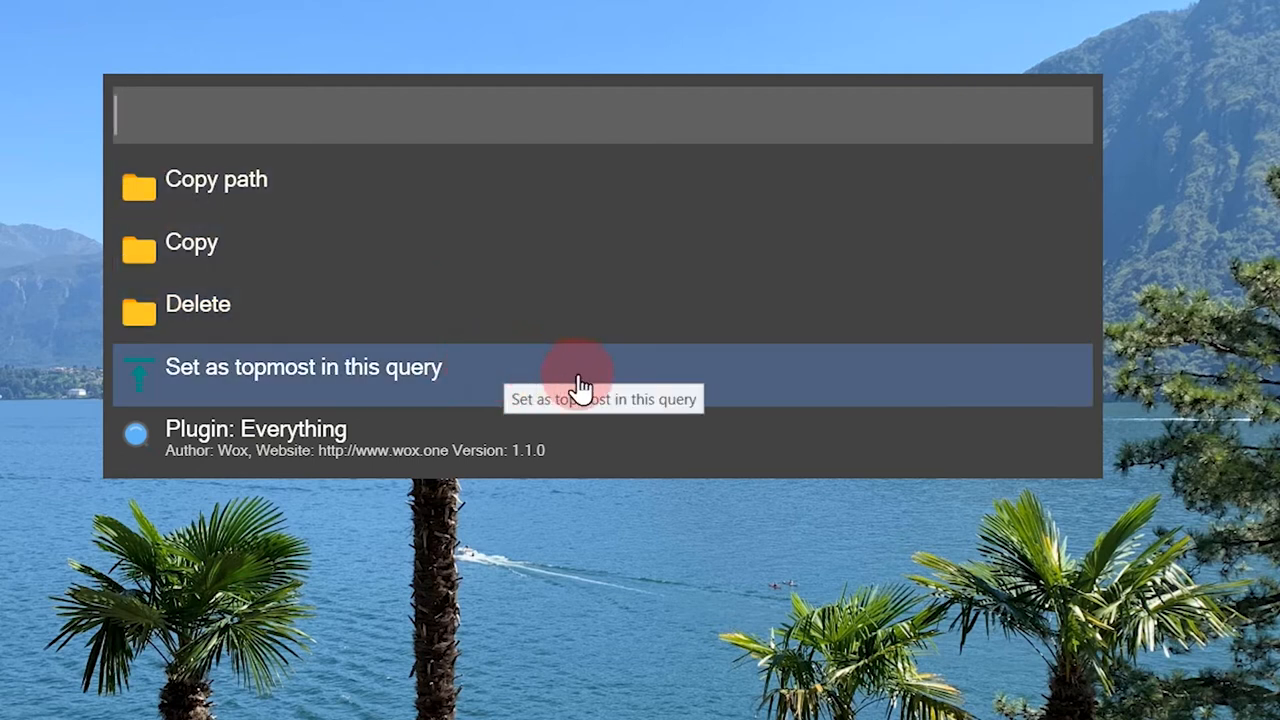
Search Wox for "Wox" to list Restart Wox, matching files and programs
{"action": "type", "text": "Wox"}
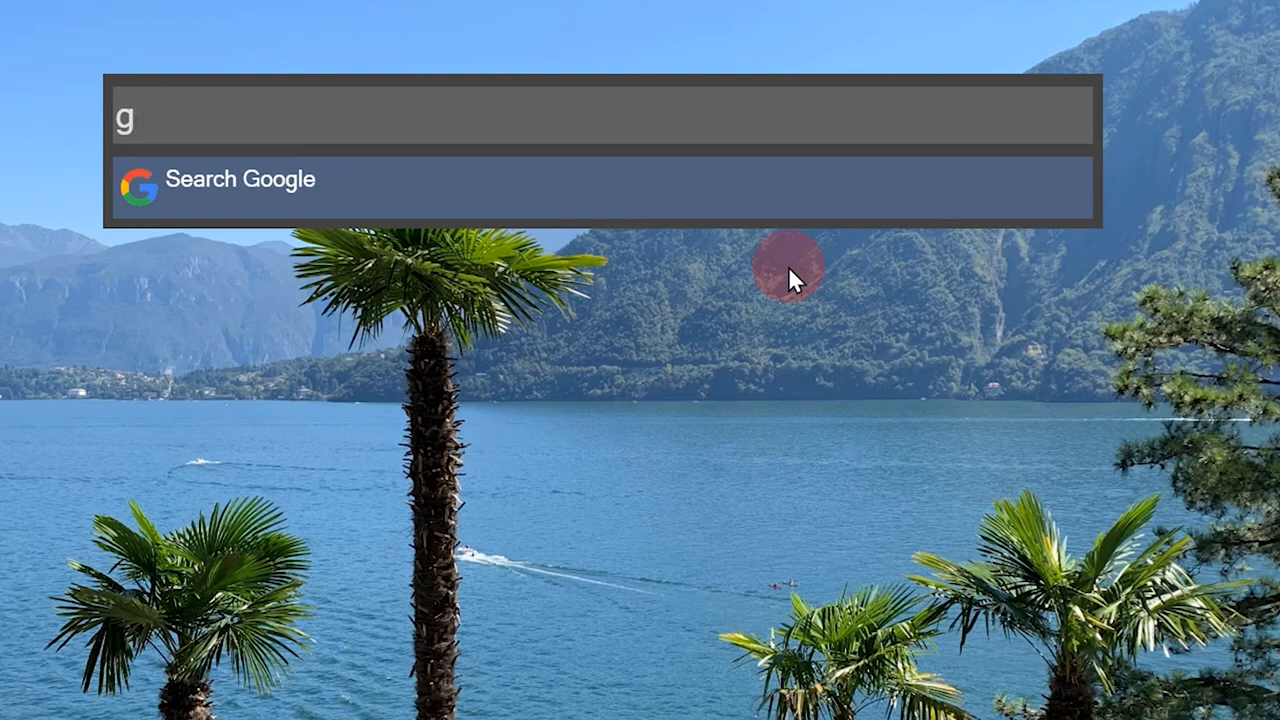
Run a Google query for "great t" via the g keyword
{"action": "type", "text": "great t"}
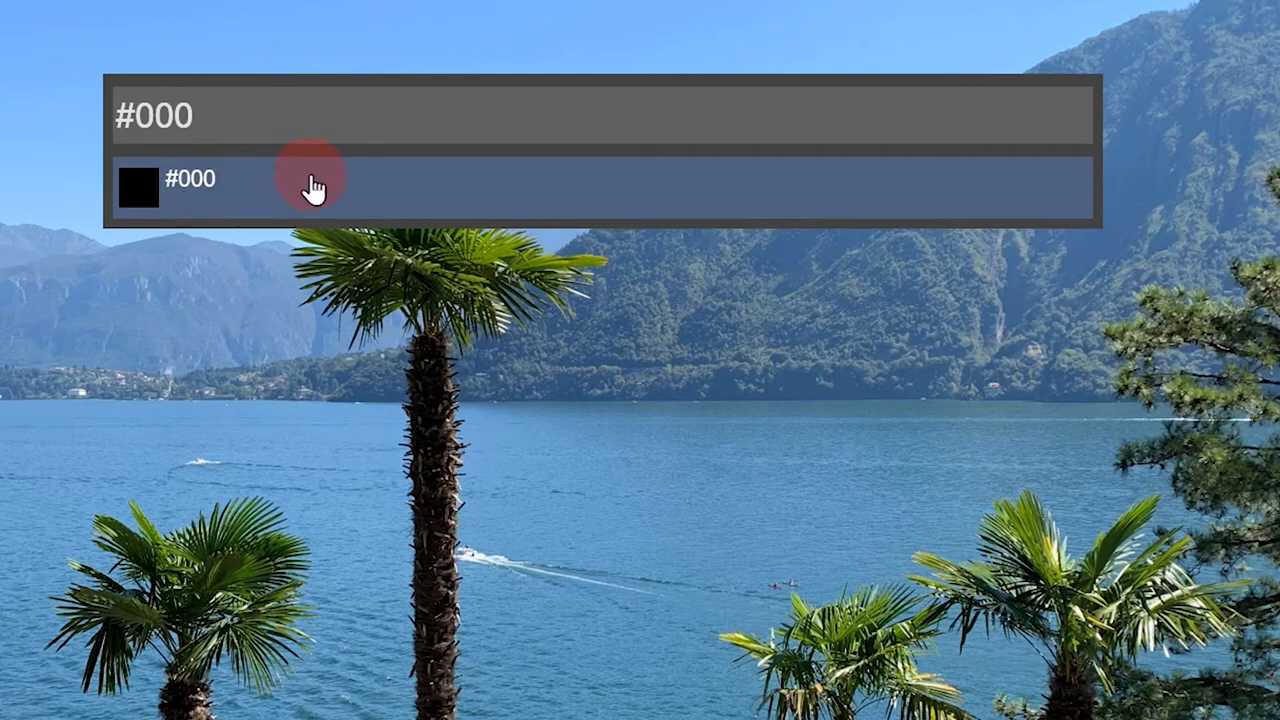
{"action": "mouse_move", "coordinate": [312, 182]}
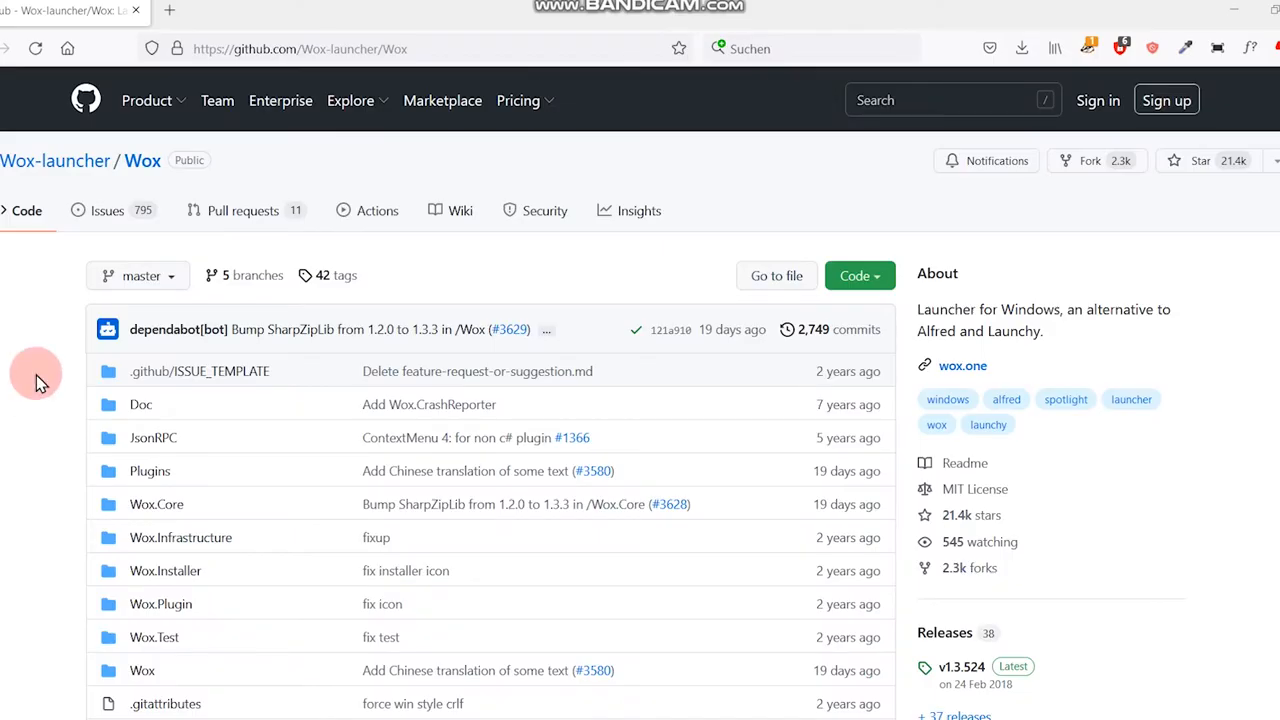
Reach the README's Installation section and go to the Wox releases download
{"action": "scroll", "scroll_direction": "down", "scroll_amount": 3}
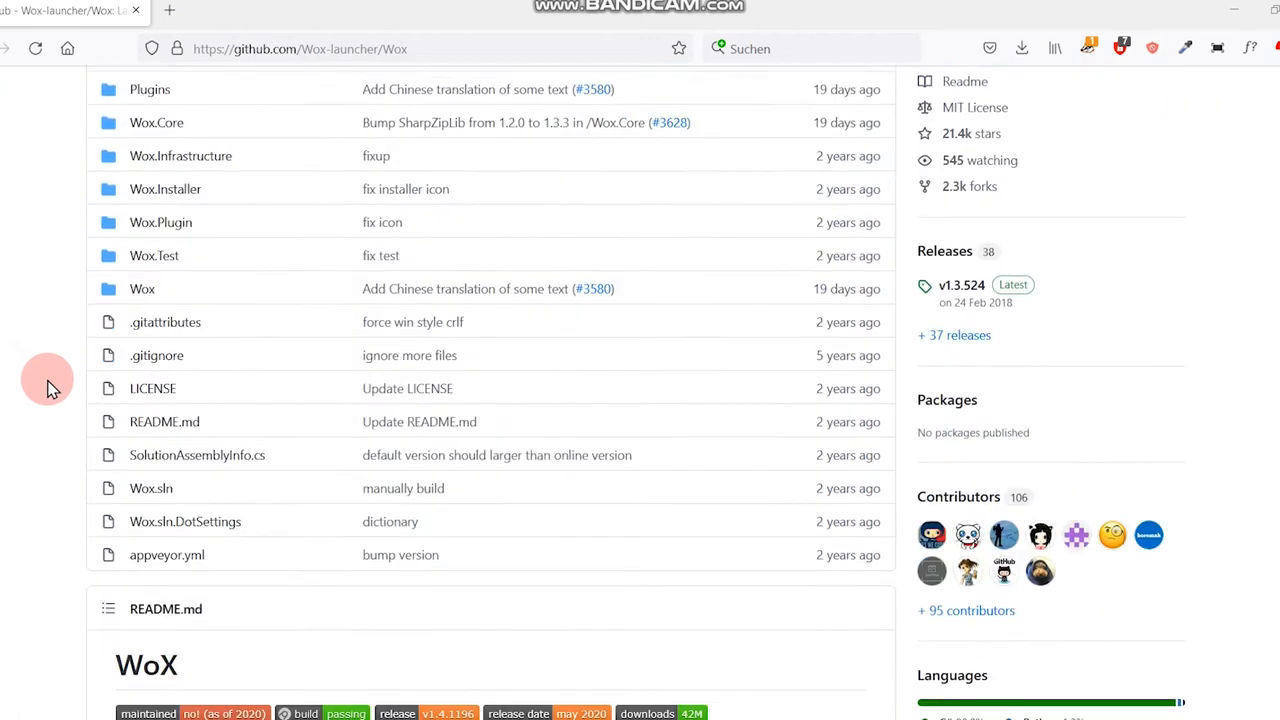
{"action": "scroll", "scroll_direction": "down", "scroll_amount": 3}
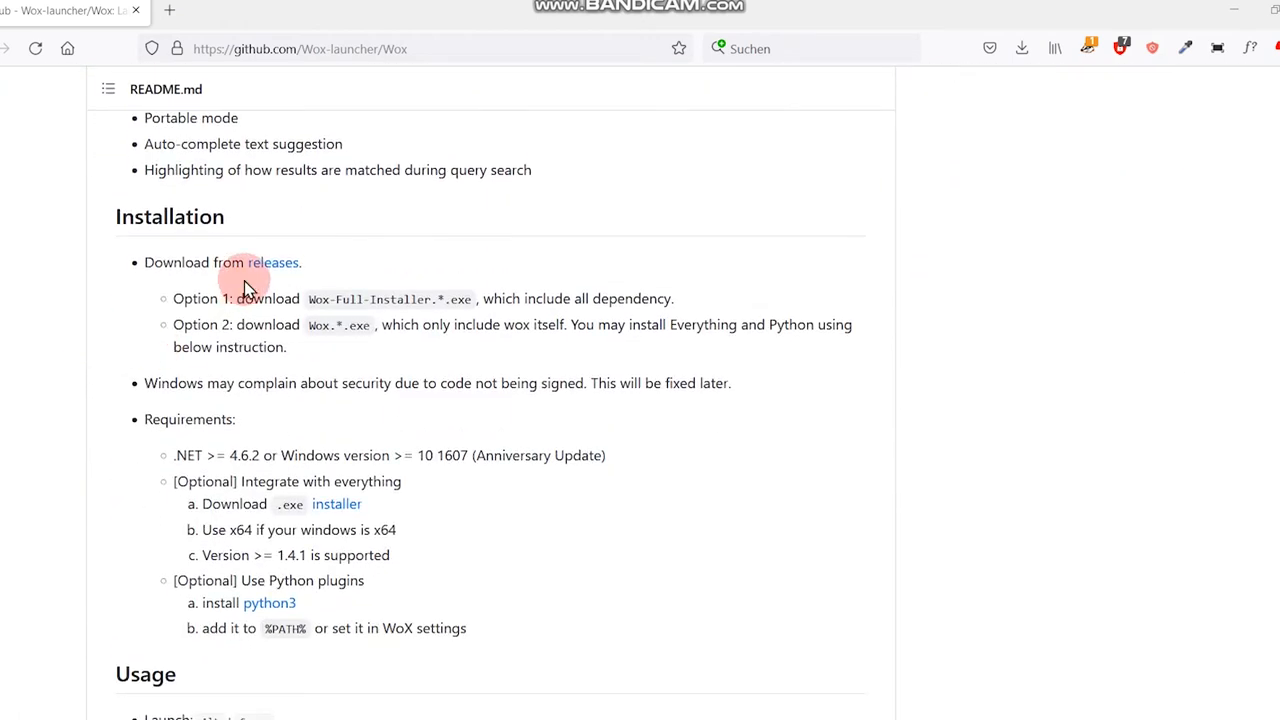
{"action": "left_click", "coordinate": [274, 262]}
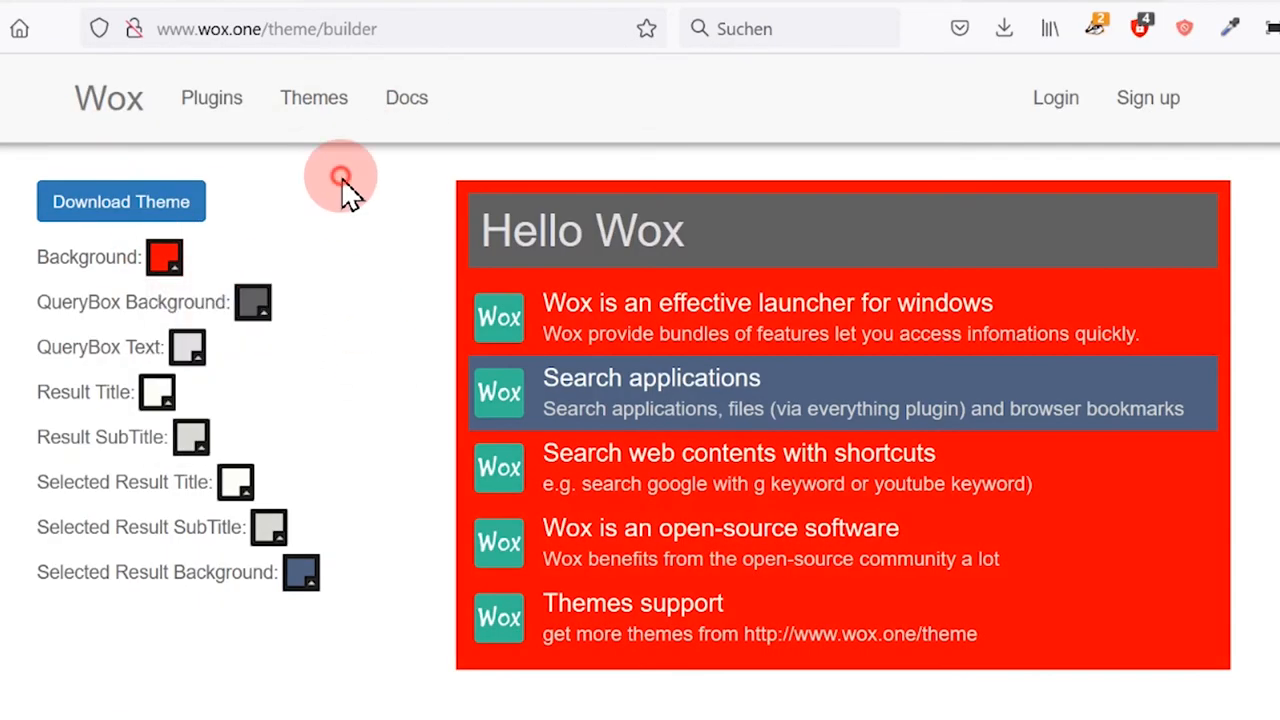
Recolour the theme preview and browse the available plugins list
{"action": "left_click", "coordinate": [253, 302]}
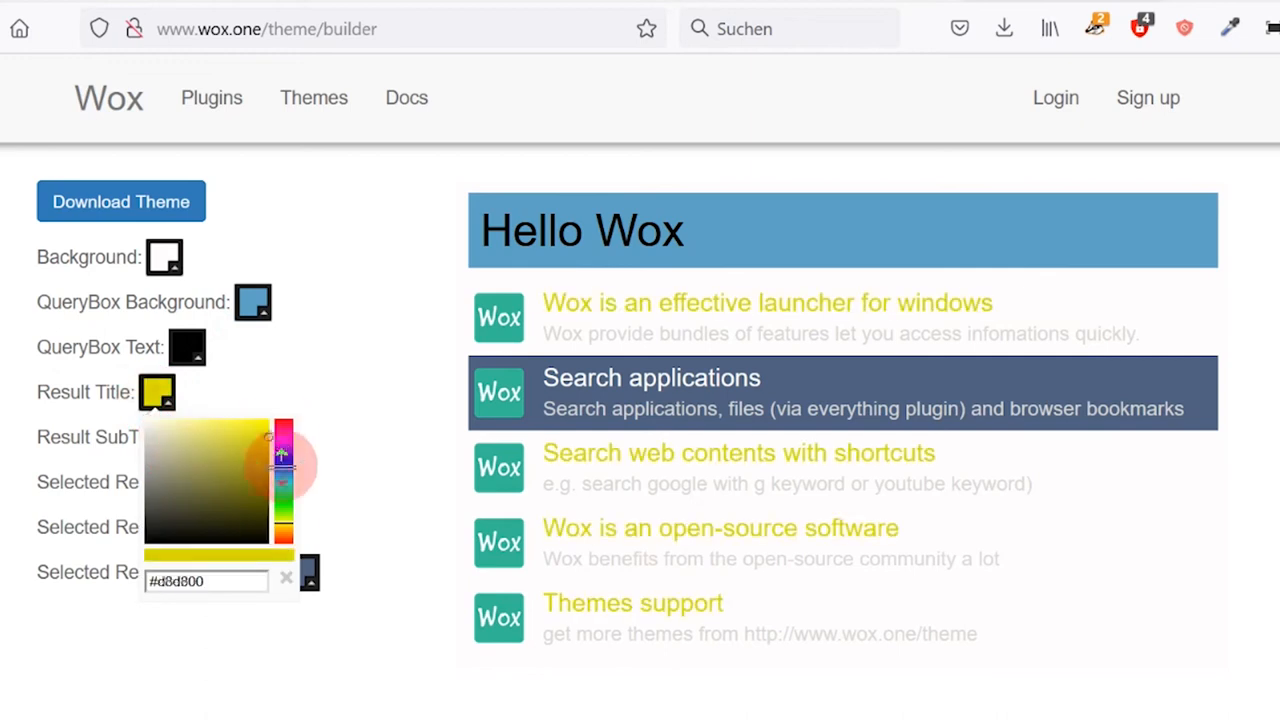
{"action": "left_click", "coordinate": [211, 97]}
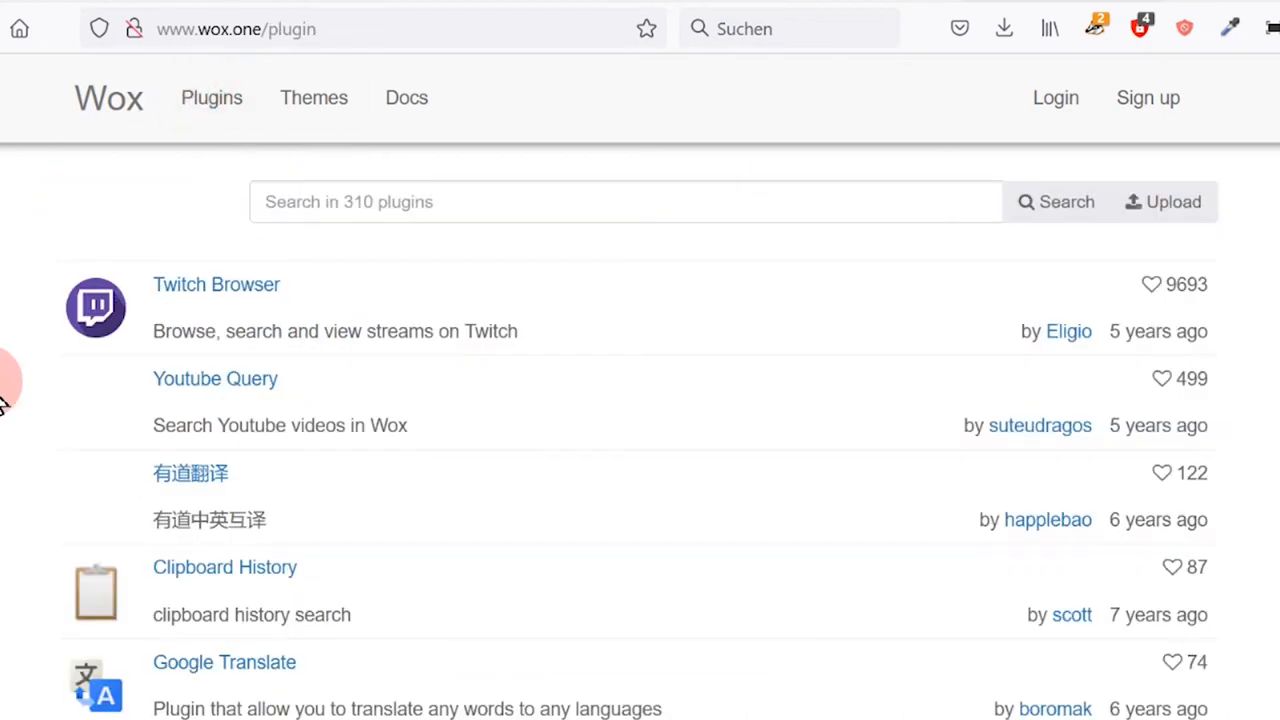
{"action": "scroll", "scroll_direction": "down", "scroll_amount": 3}
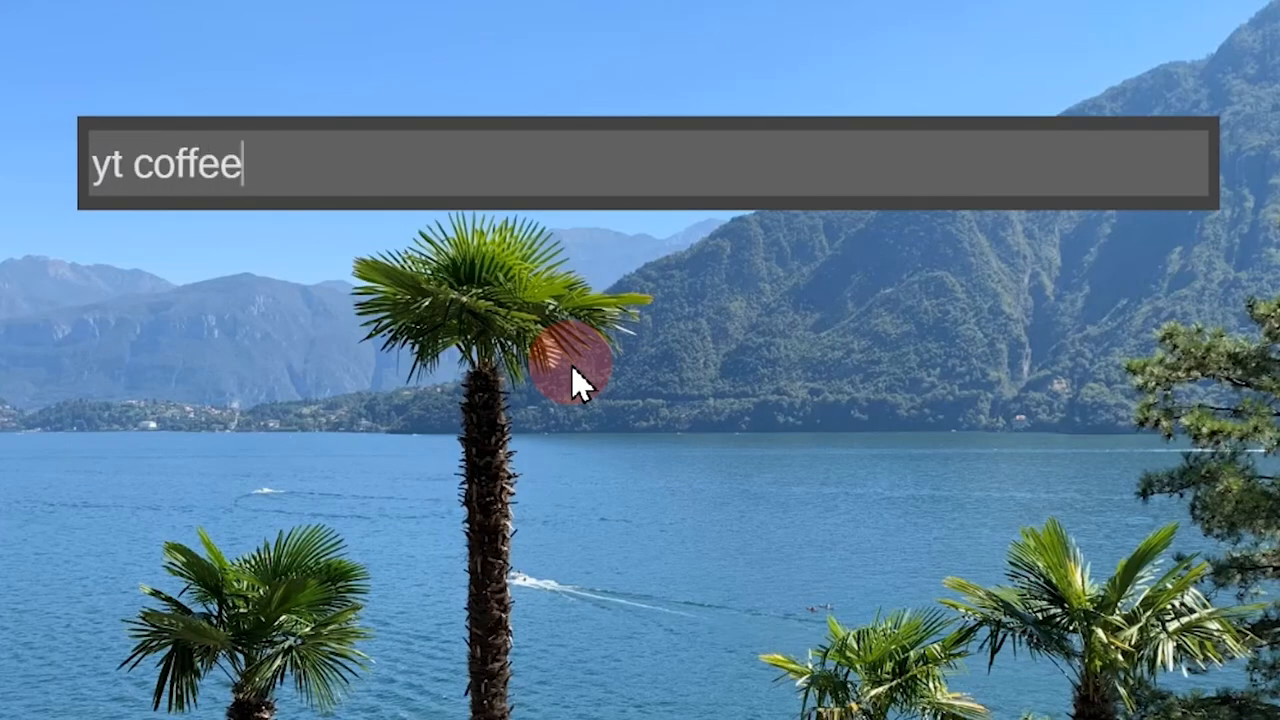
Query "yt coffeezilla" in Wox and play the top video result
{"action": "type", "text": "zilla"}
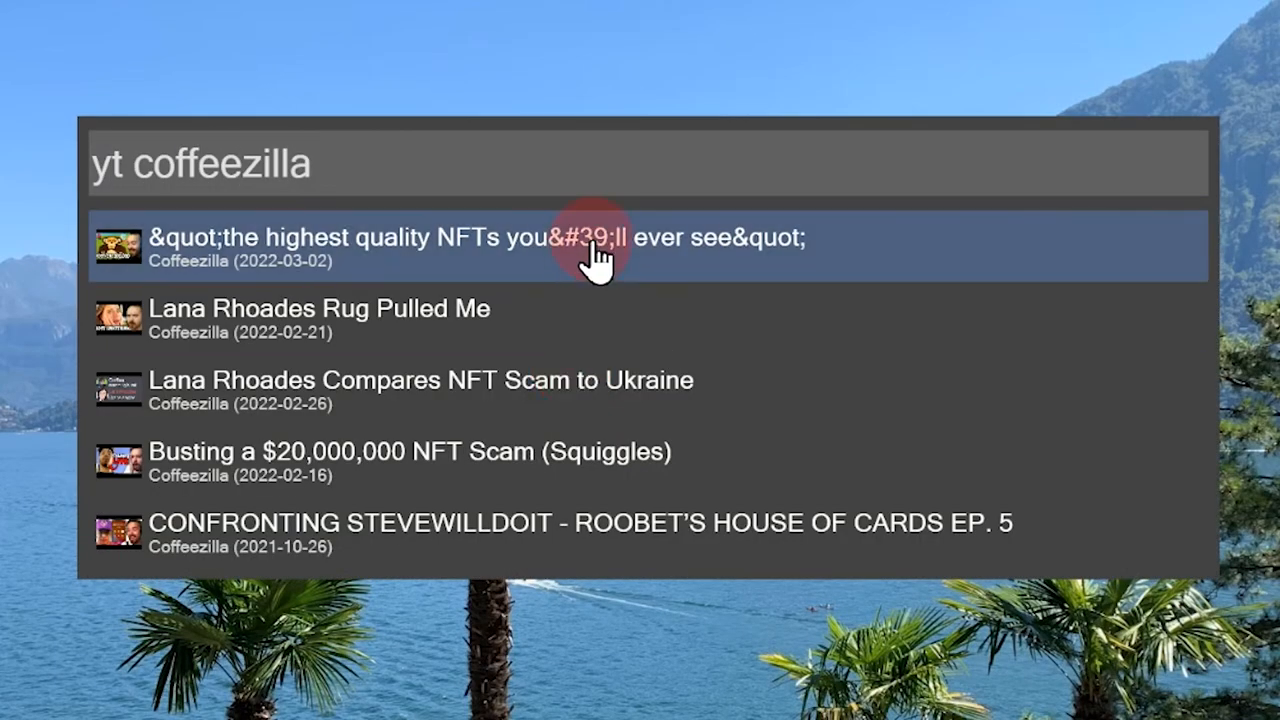
{"action": "left_click", "coordinate": [605, 247]}
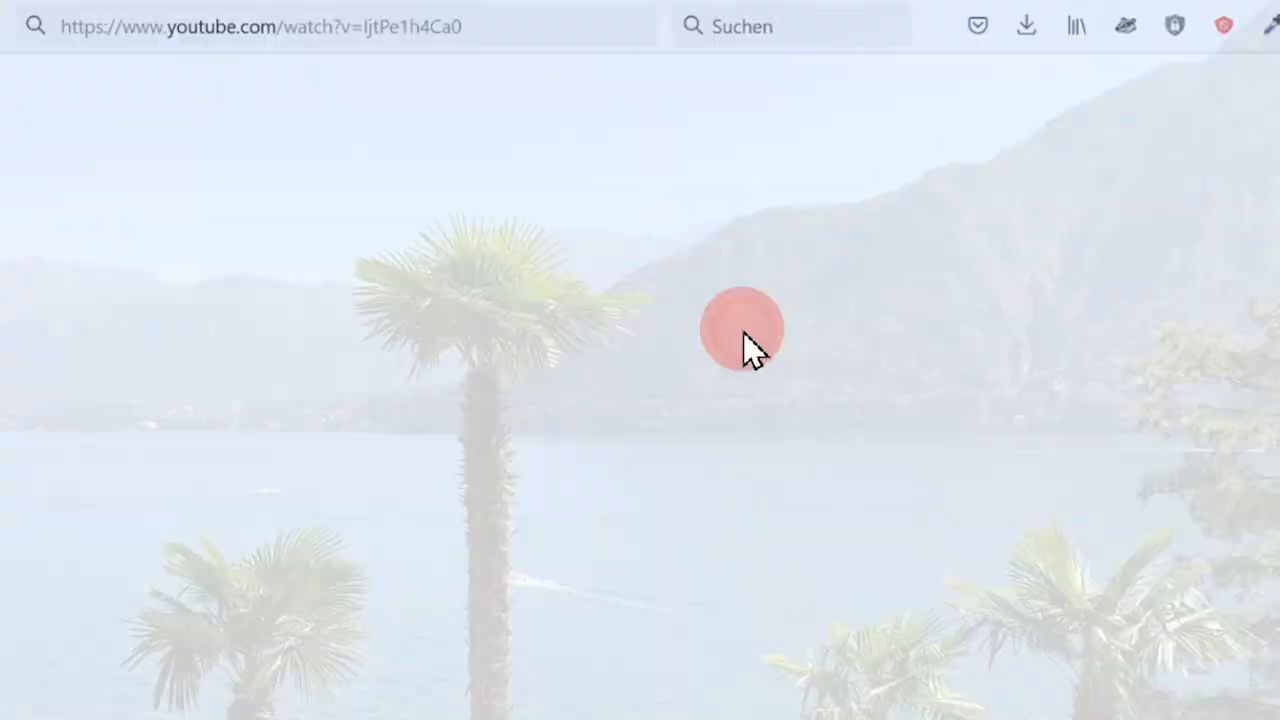